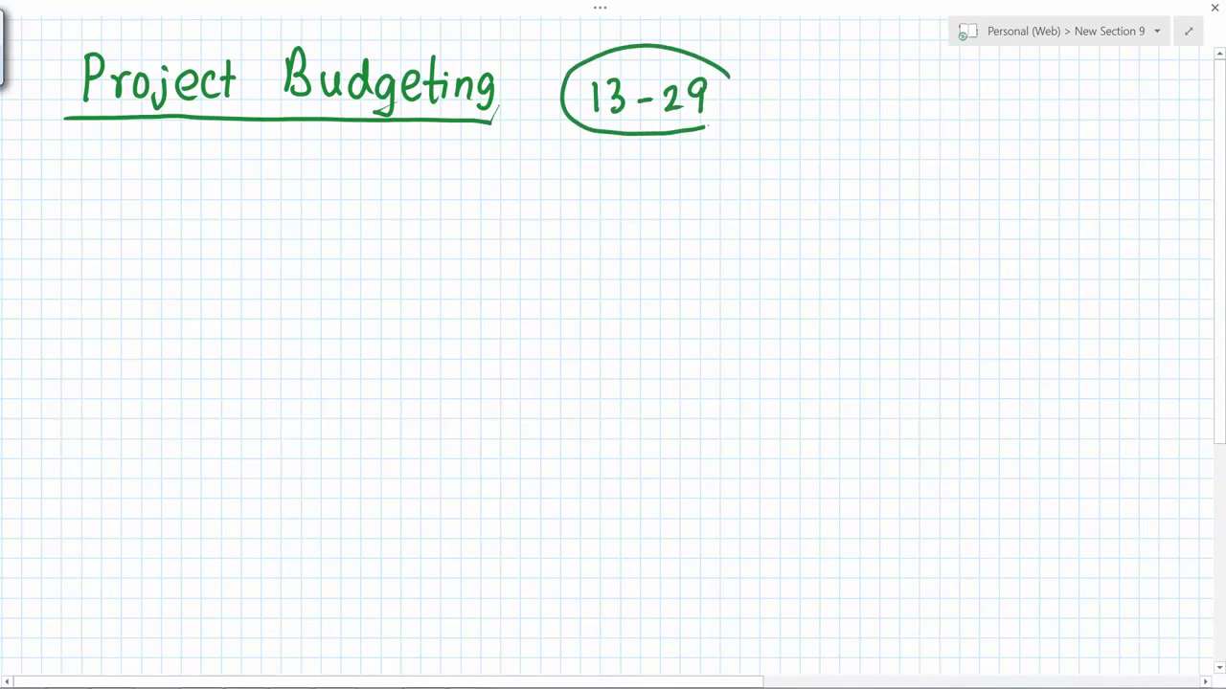
Underline the Activity heading and add Predecessor, Time and Cost column headings
left_click_drag(134, 182, 747, 218)
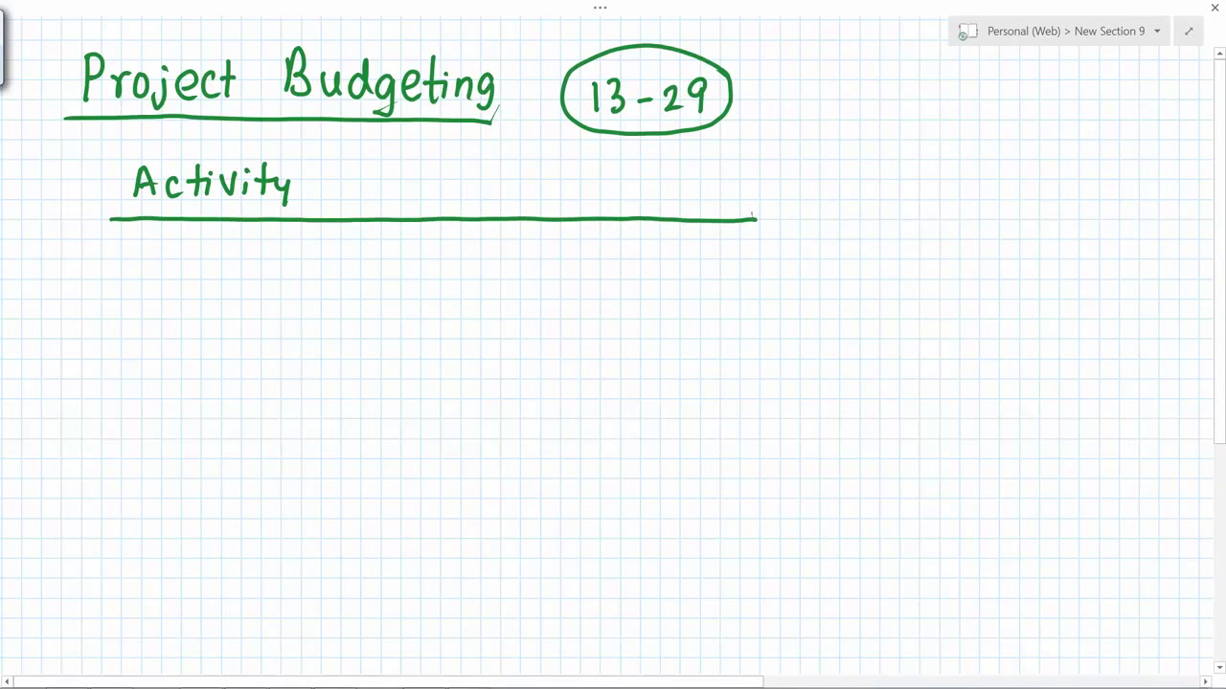
type("Predecessor Time Cost")
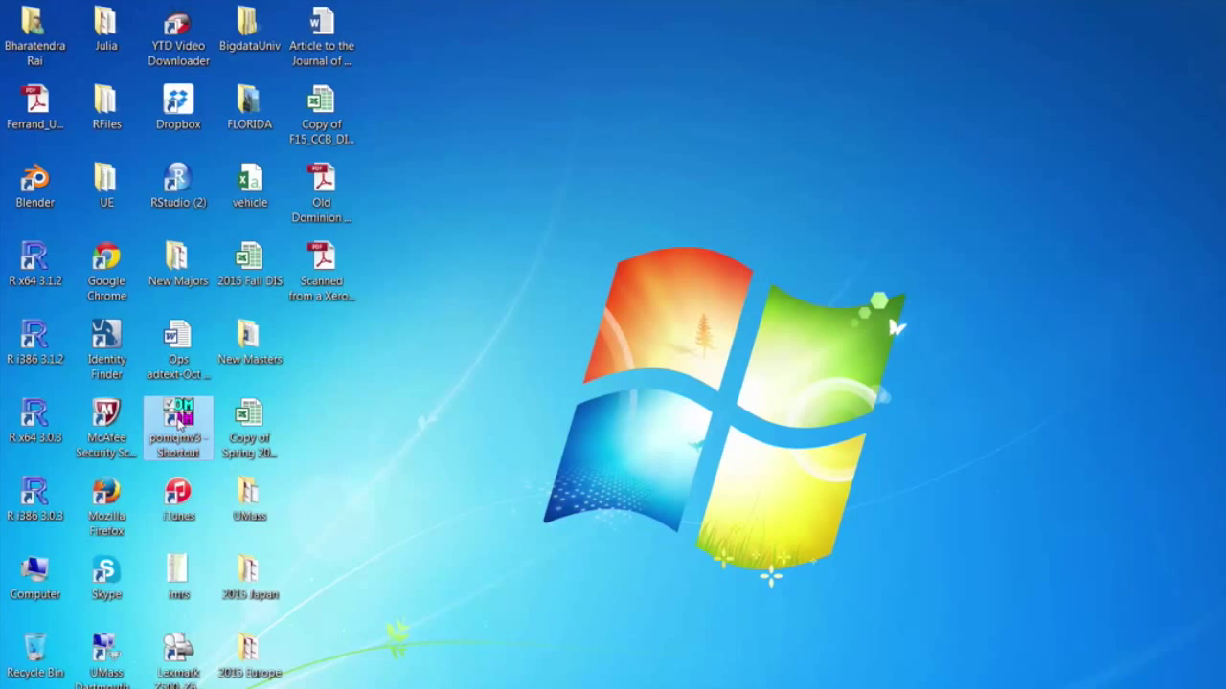
Launch POM-QM for Windows from its desktop shortcut
double_click(178, 426)
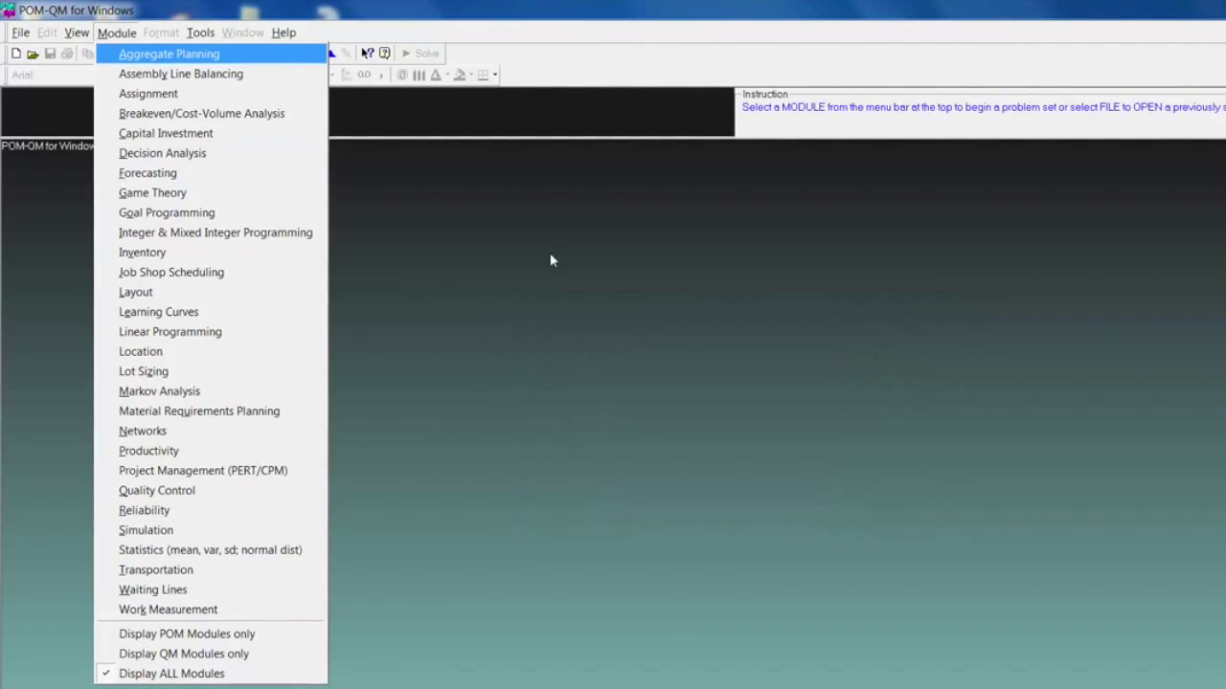
mouse_move(203, 472)
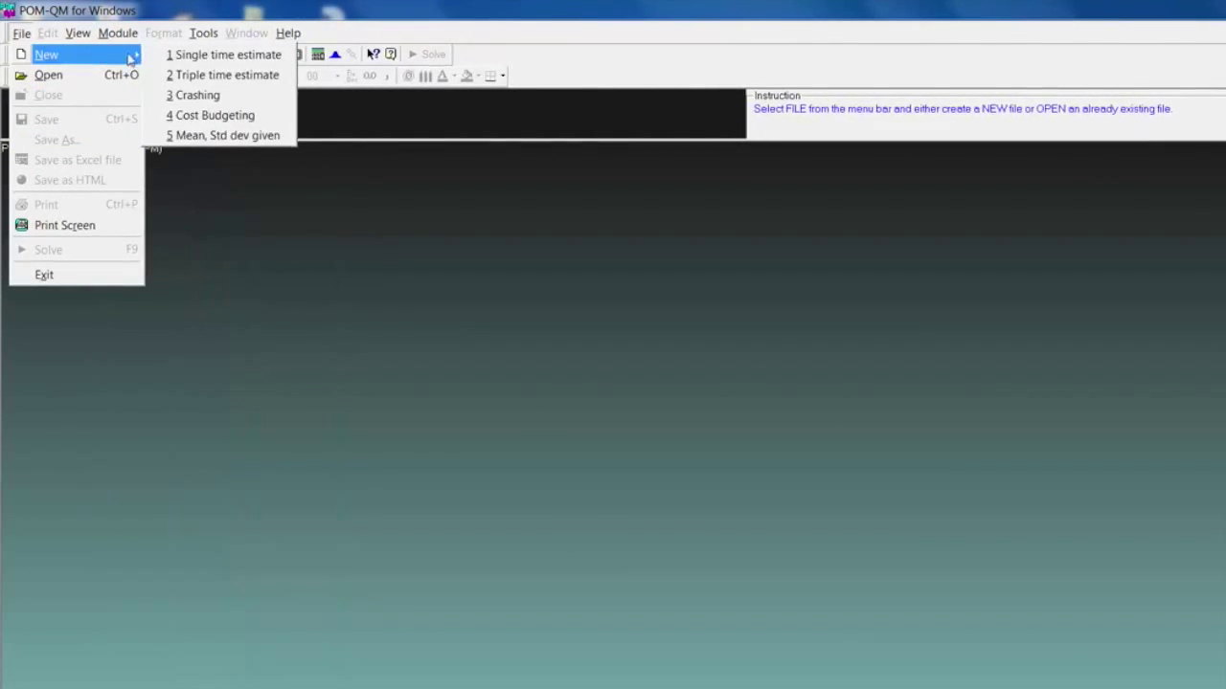
Create a 4 Cost Budgeting problem with 7 activities, A through G
left_click(214, 115)
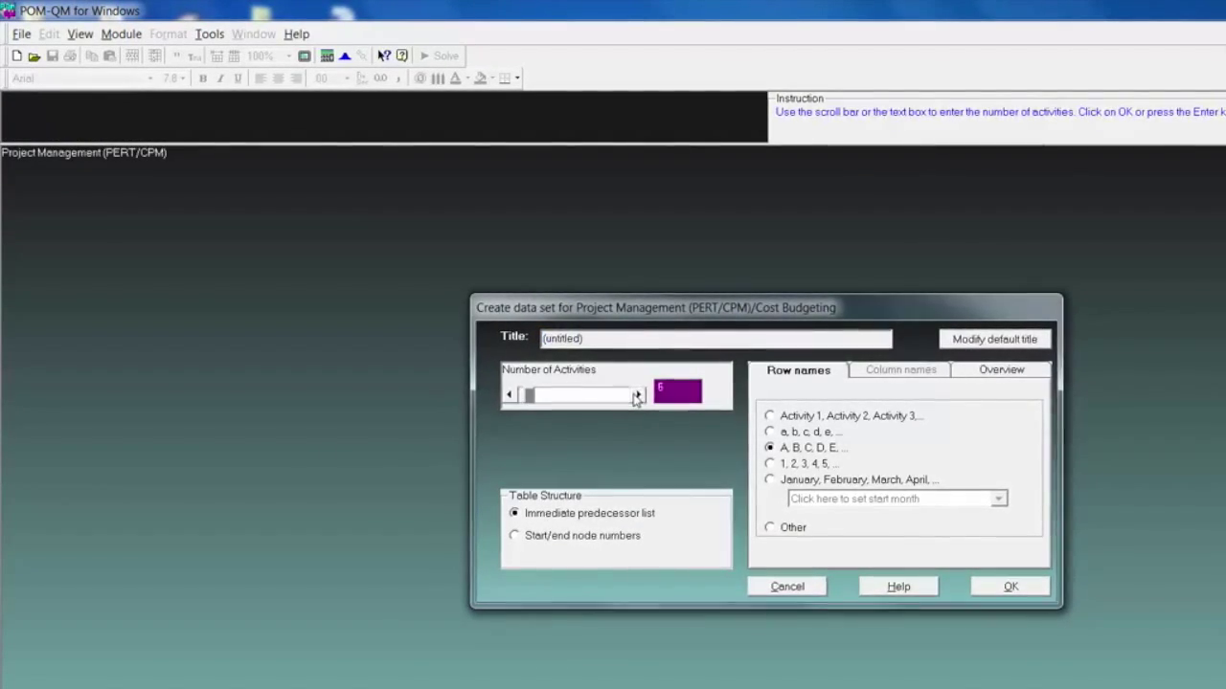
left_click(637, 390)
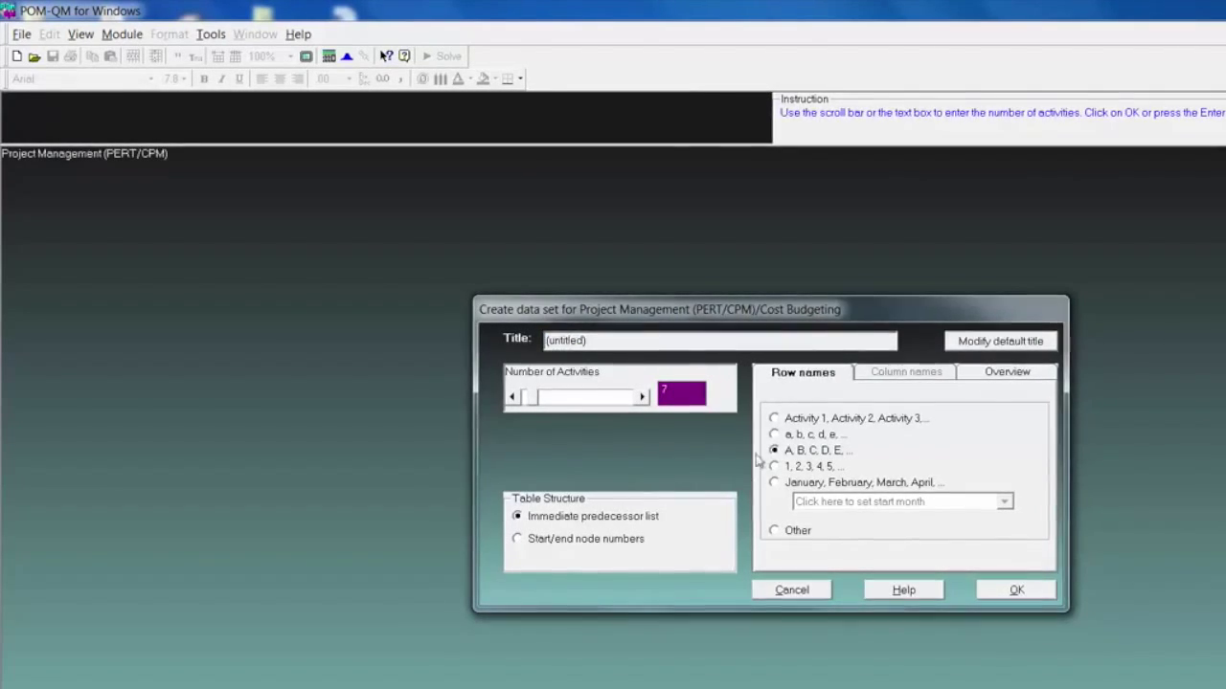
left_click(1016, 589)
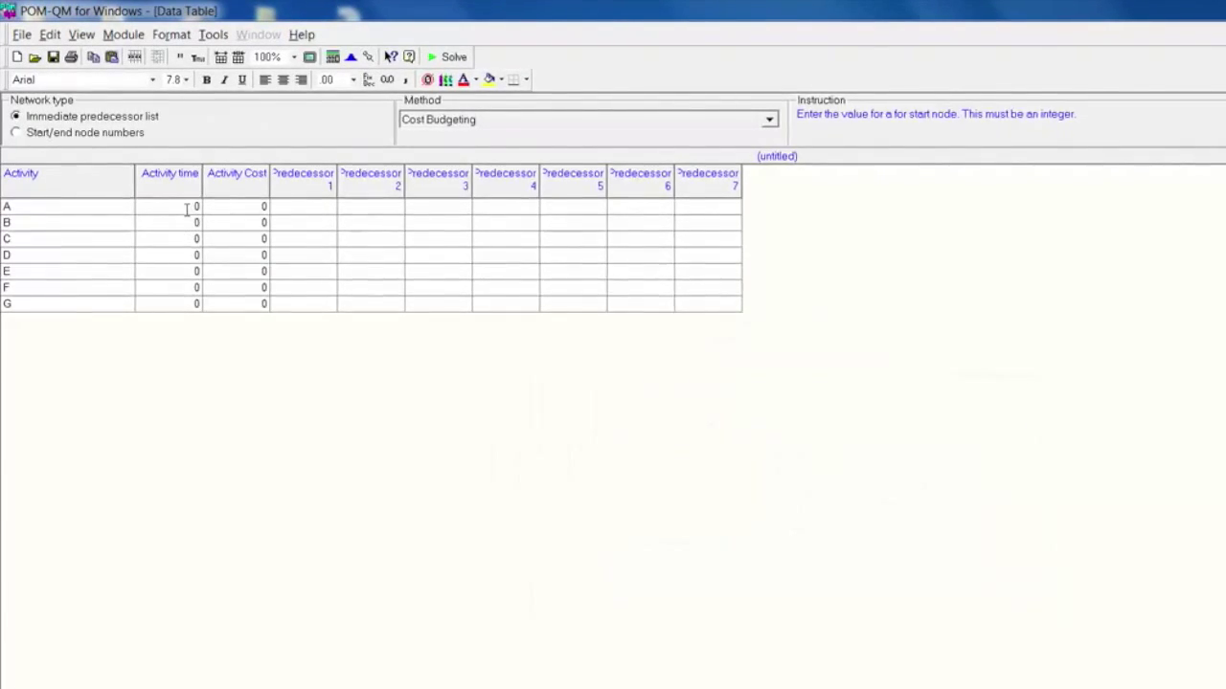
Enter activity times 8, 4, 3, 5, 6, 5, 3 for activities A–G
left_click(169, 208)
type("8")
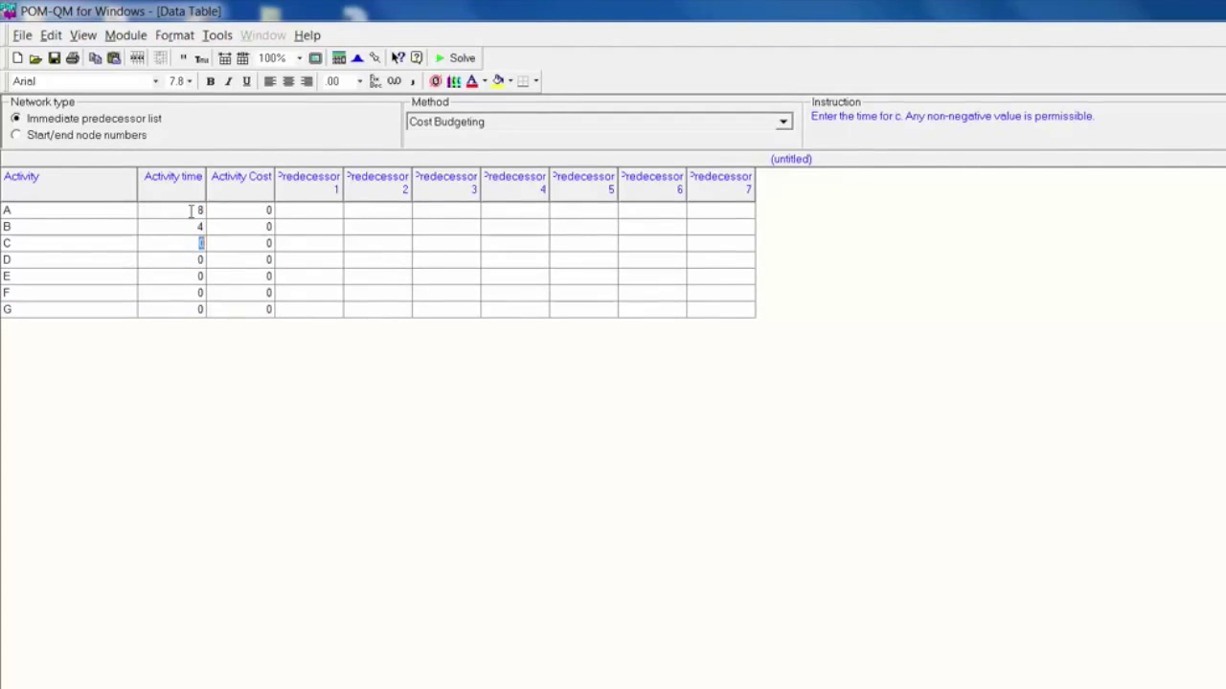
type("5")
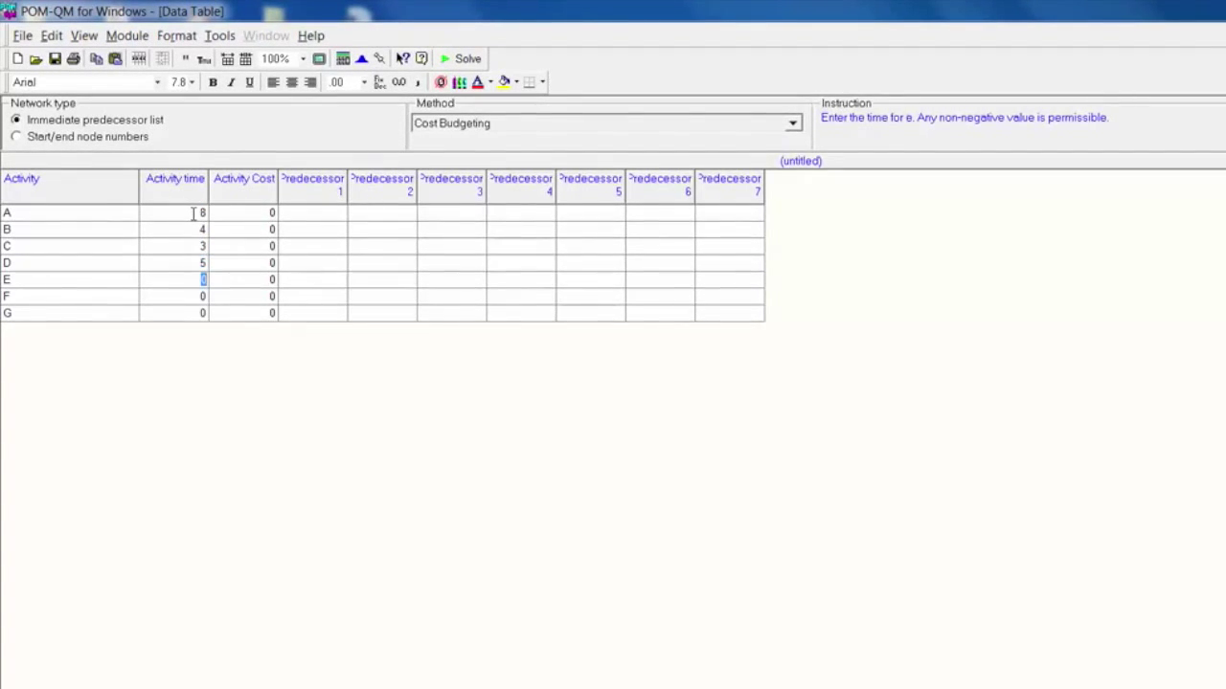
type("6")
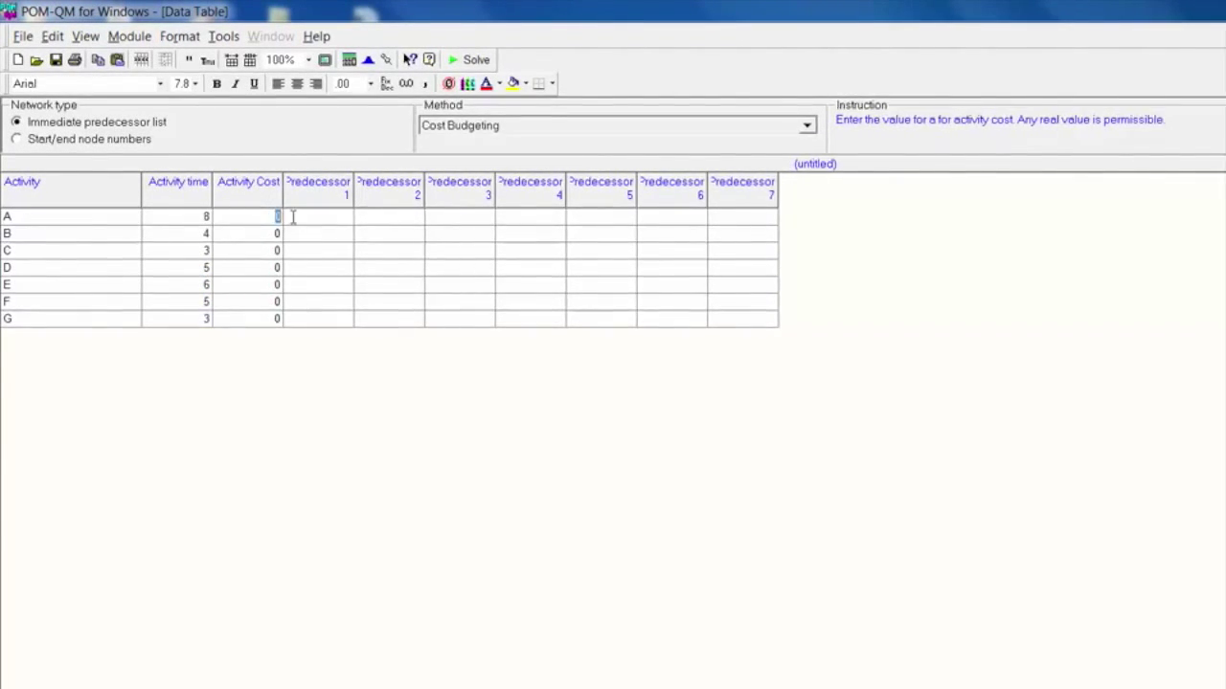
Fill in the remaining table values, including costs 12000 and 6000
type("8000")
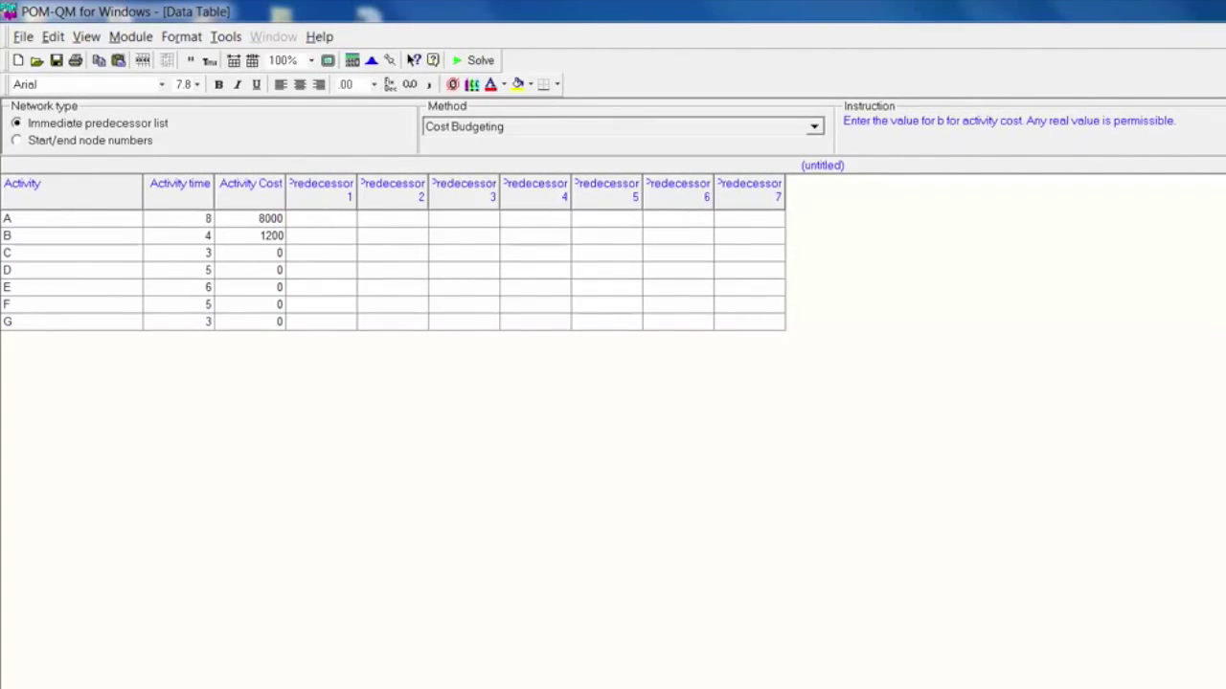
type("12000")
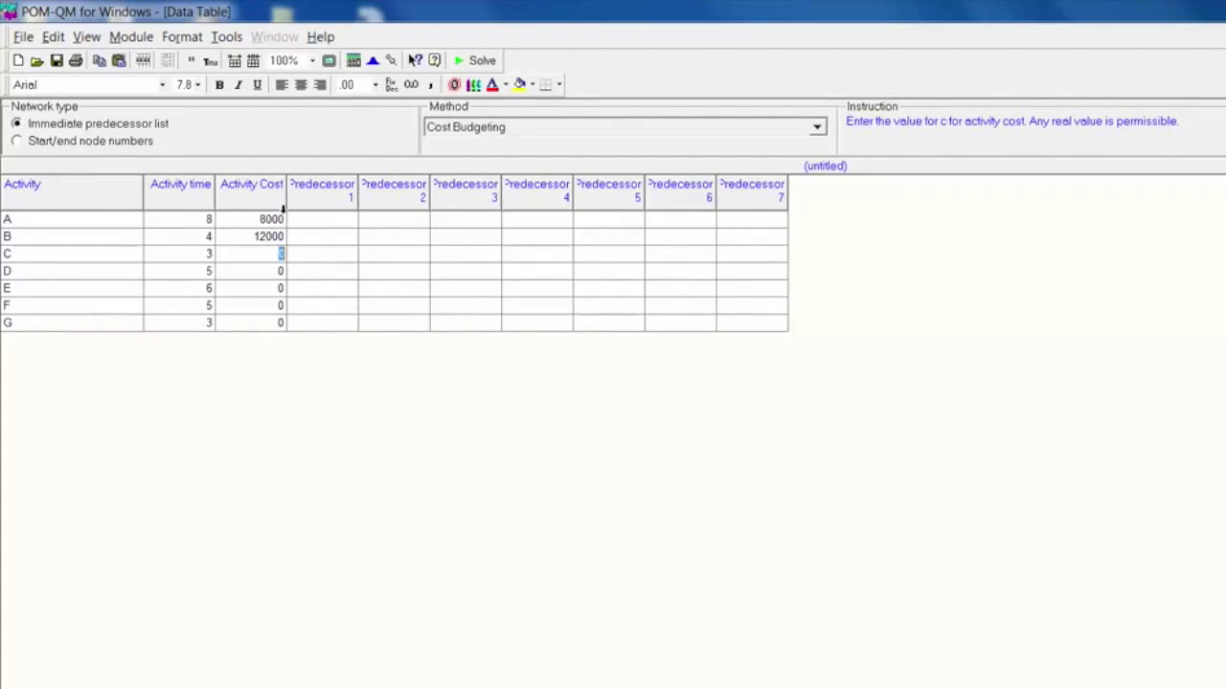
type("6000")
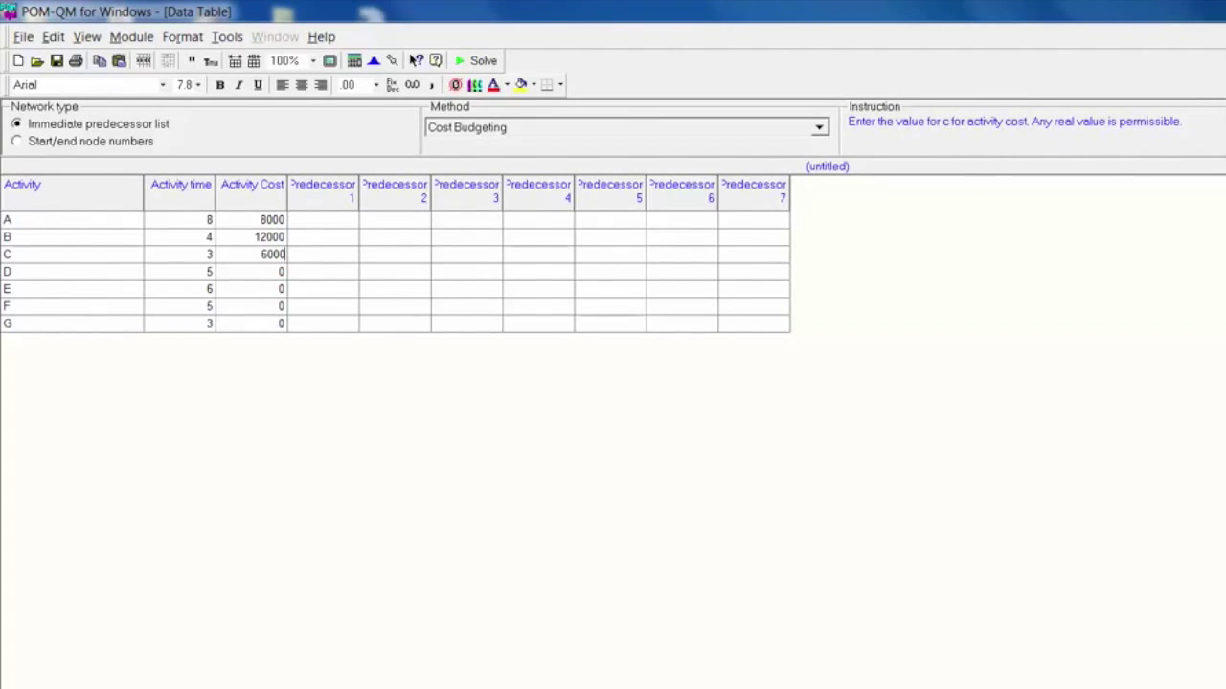
type("15000")
left_click(252, 288)
type("9000")
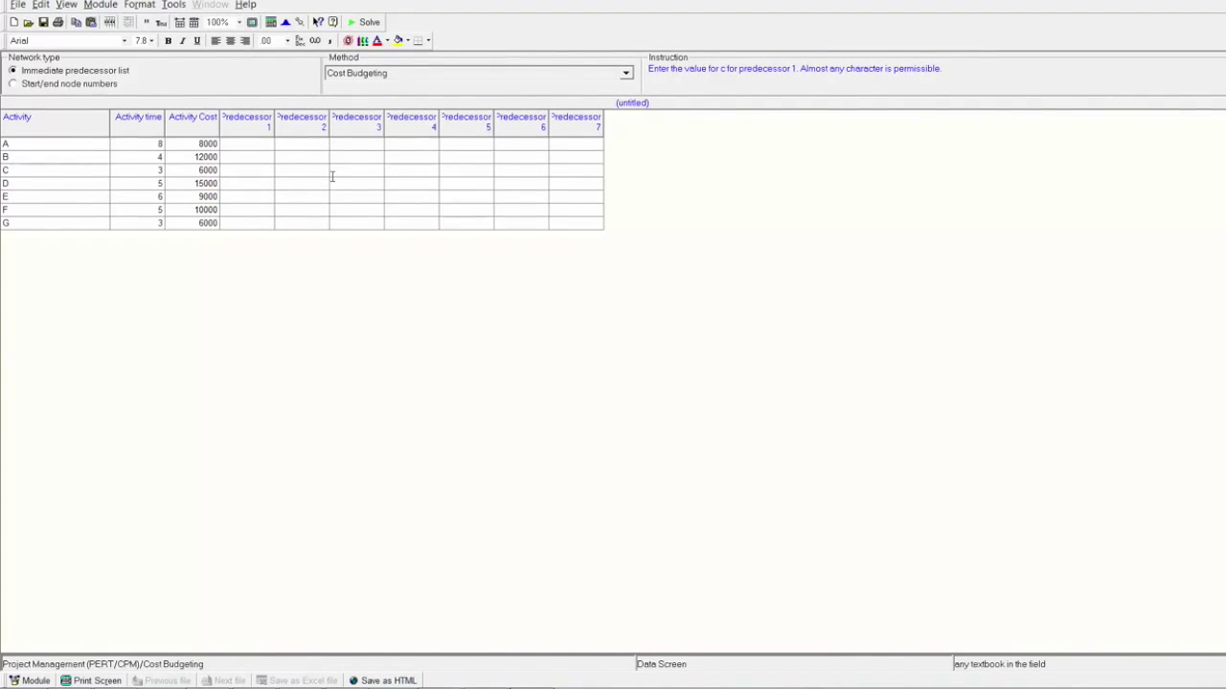
Enter immediate predecessors A, B and D for the later activities
type("A")
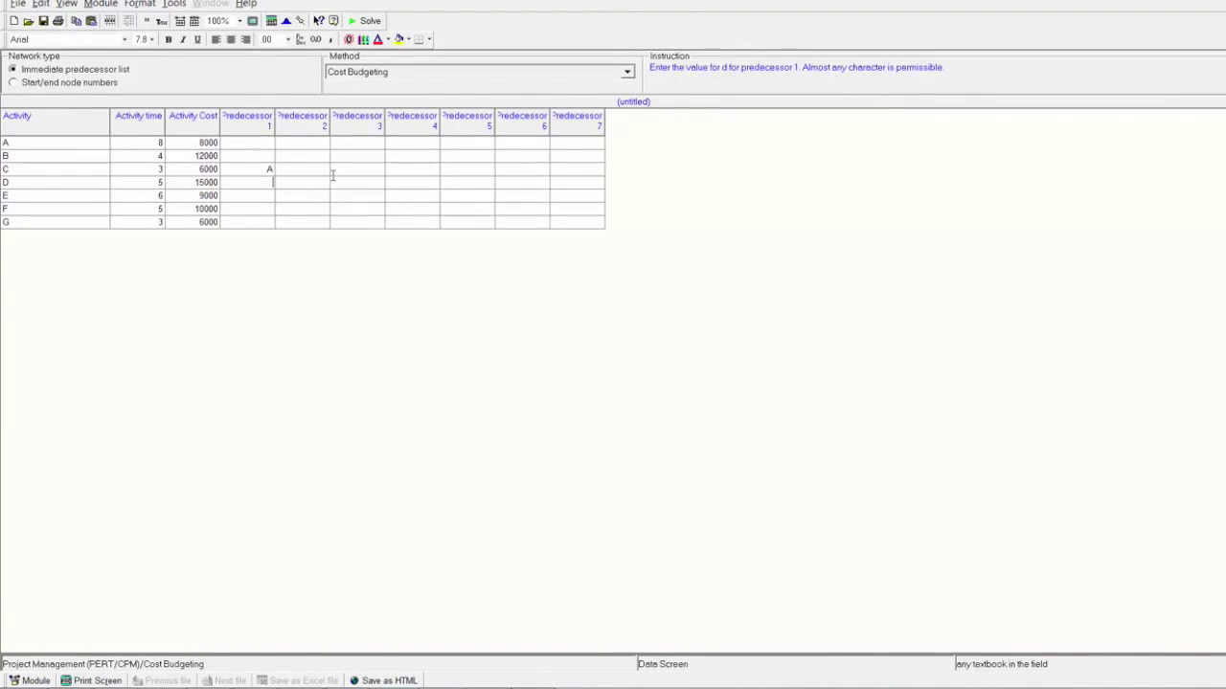
type("B")
left_click(248, 195)
type("C")
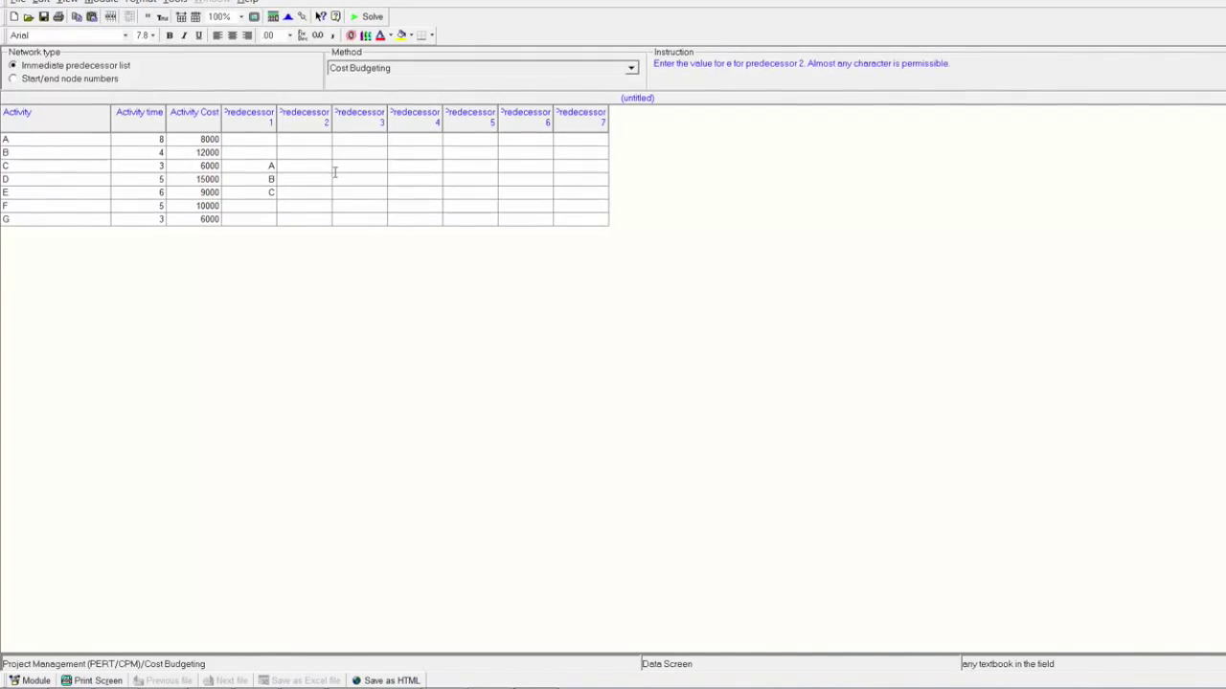
type("D")
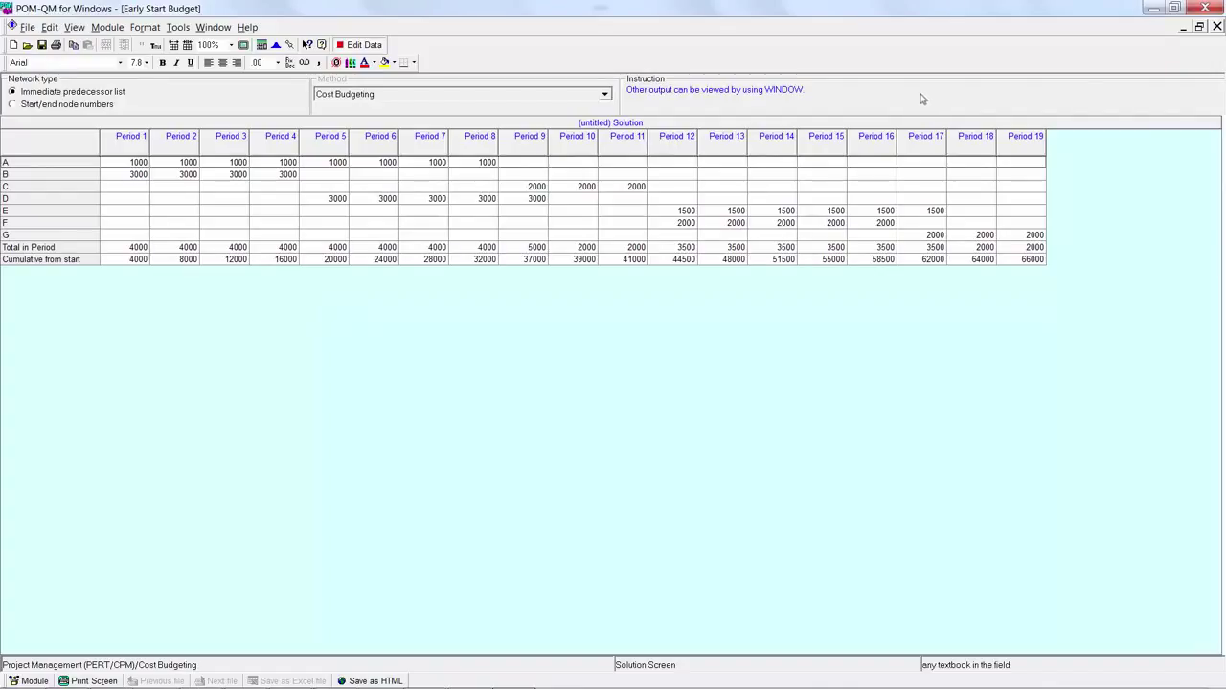
mouse_move(1087, 86)
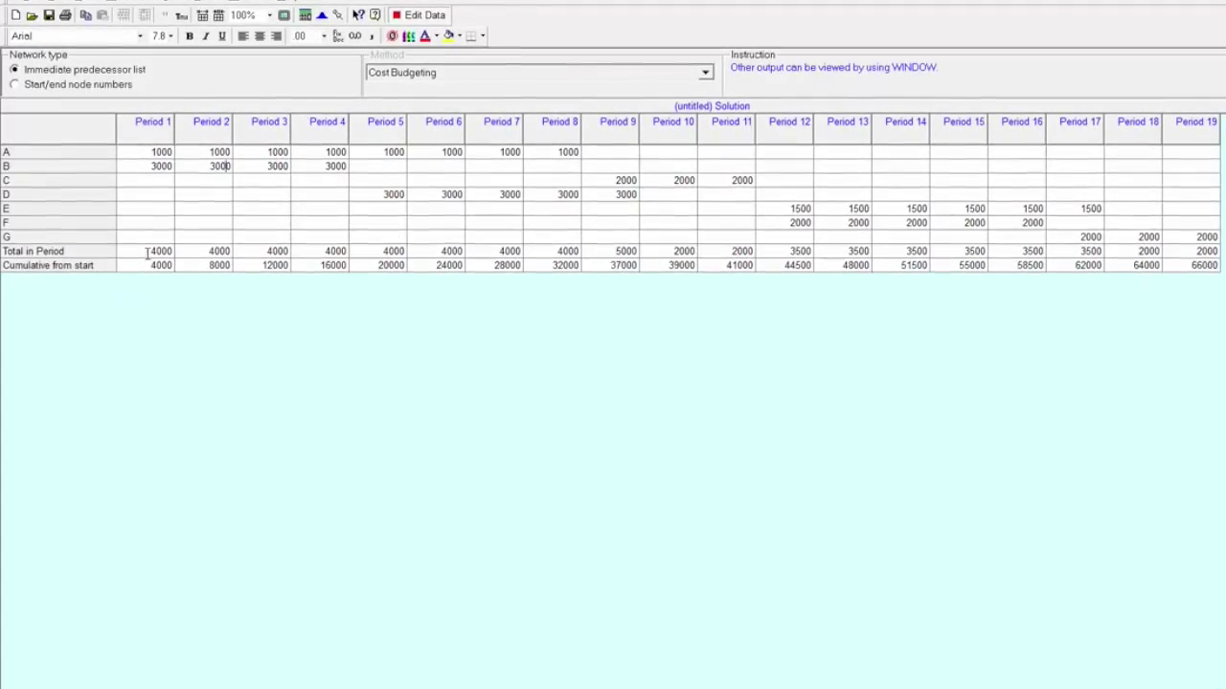
left_click(161, 251)
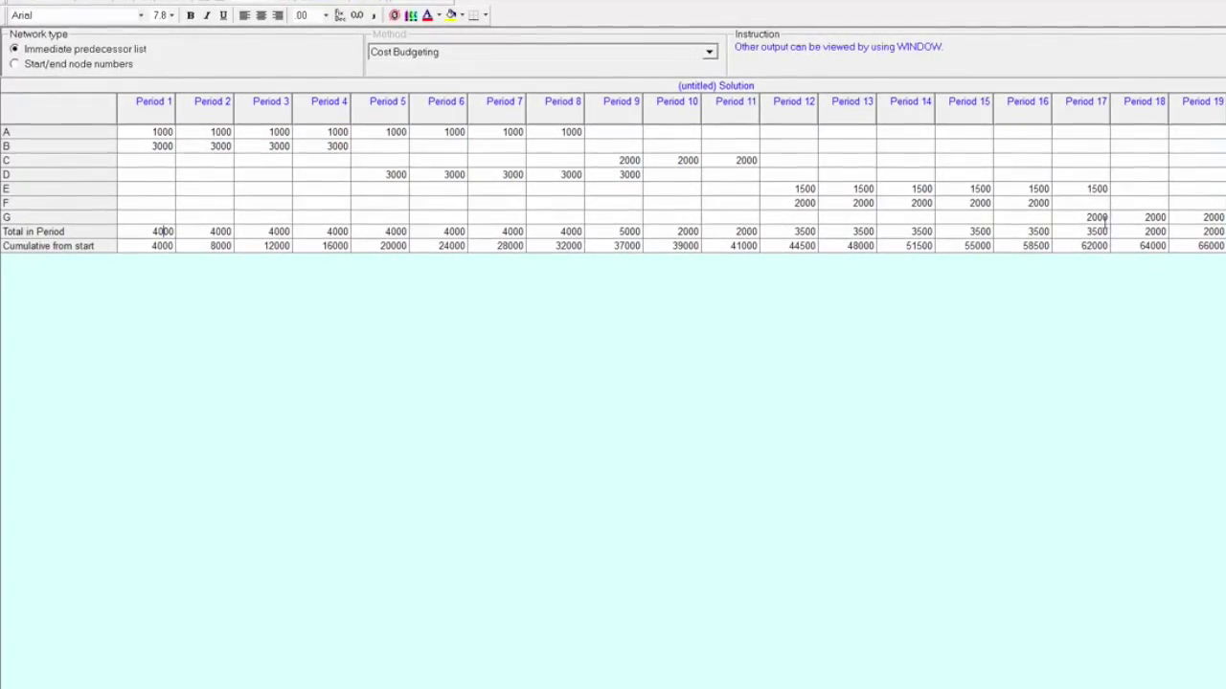
left_click(1094, 231)
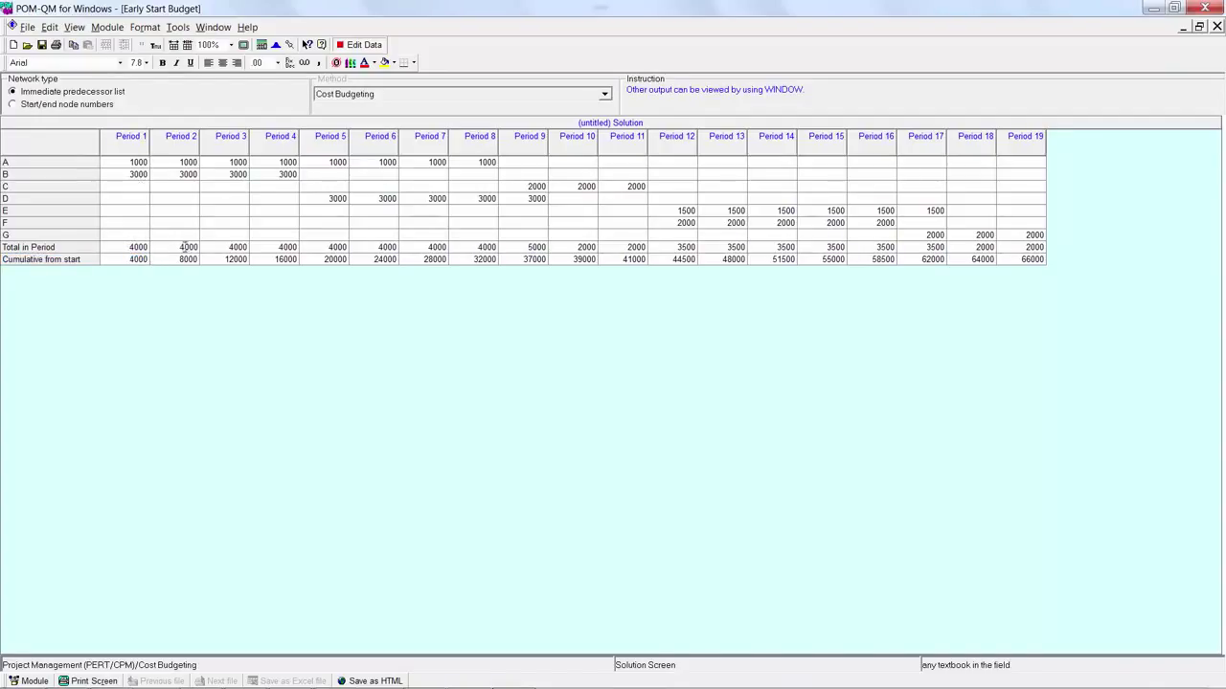
left_click(188, 247)
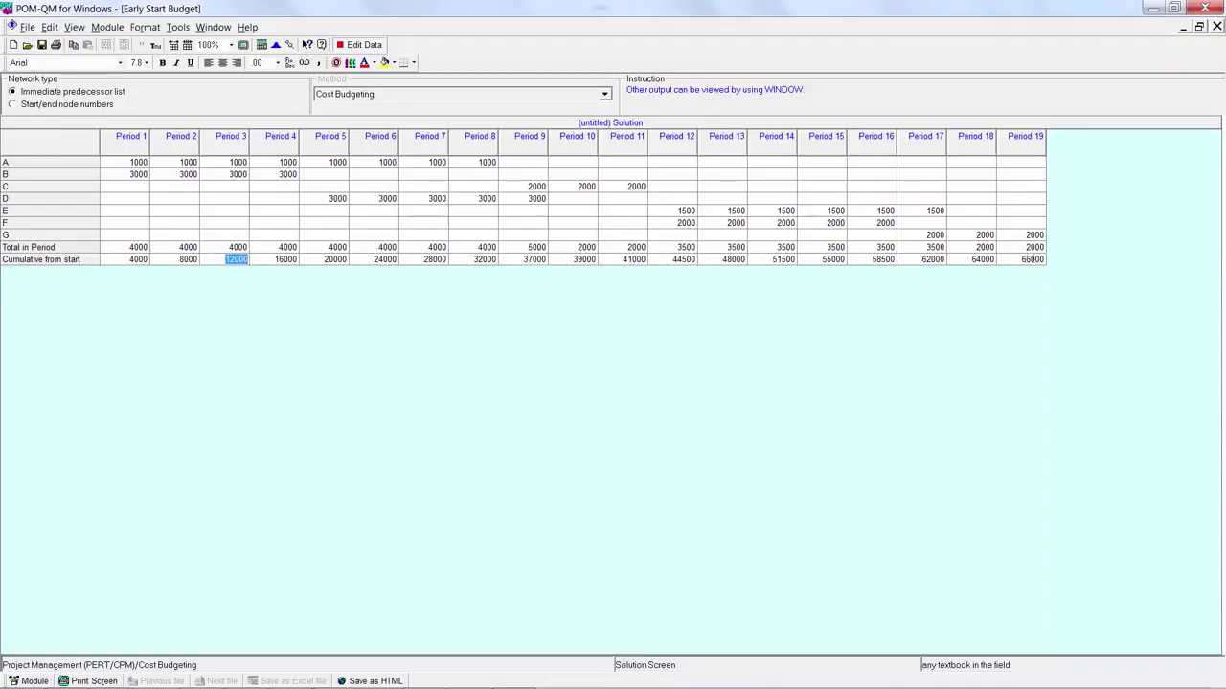
left_click(1032, 258)
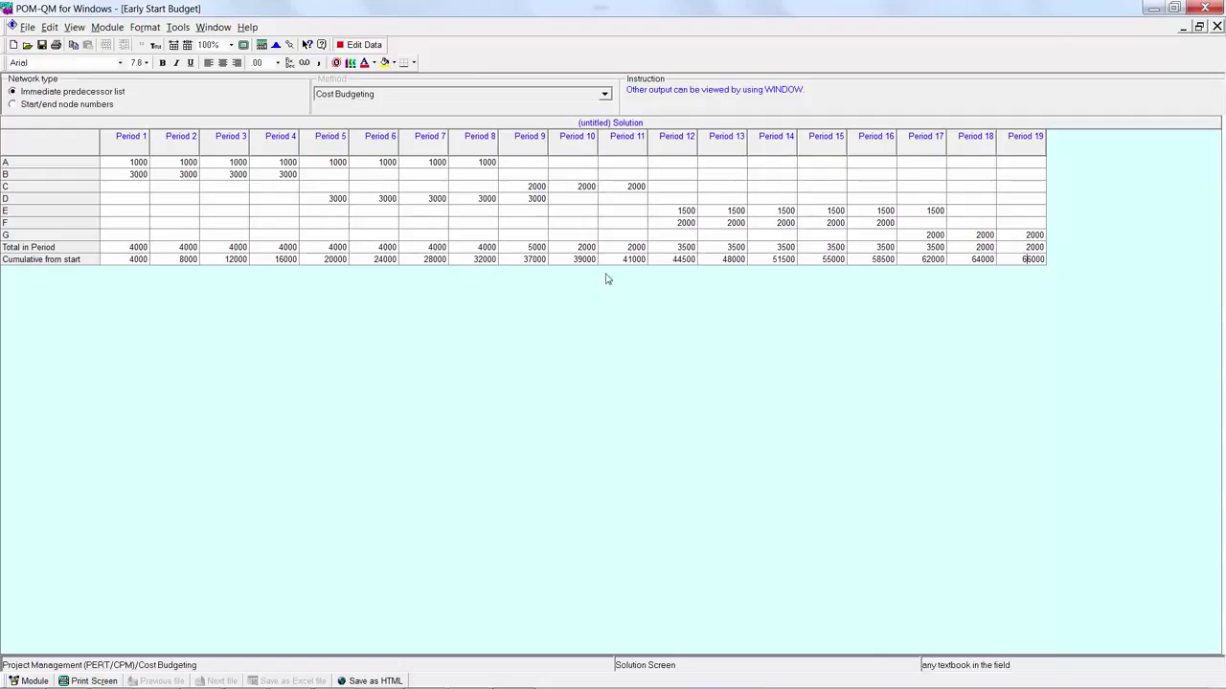
left_click(584, 260)
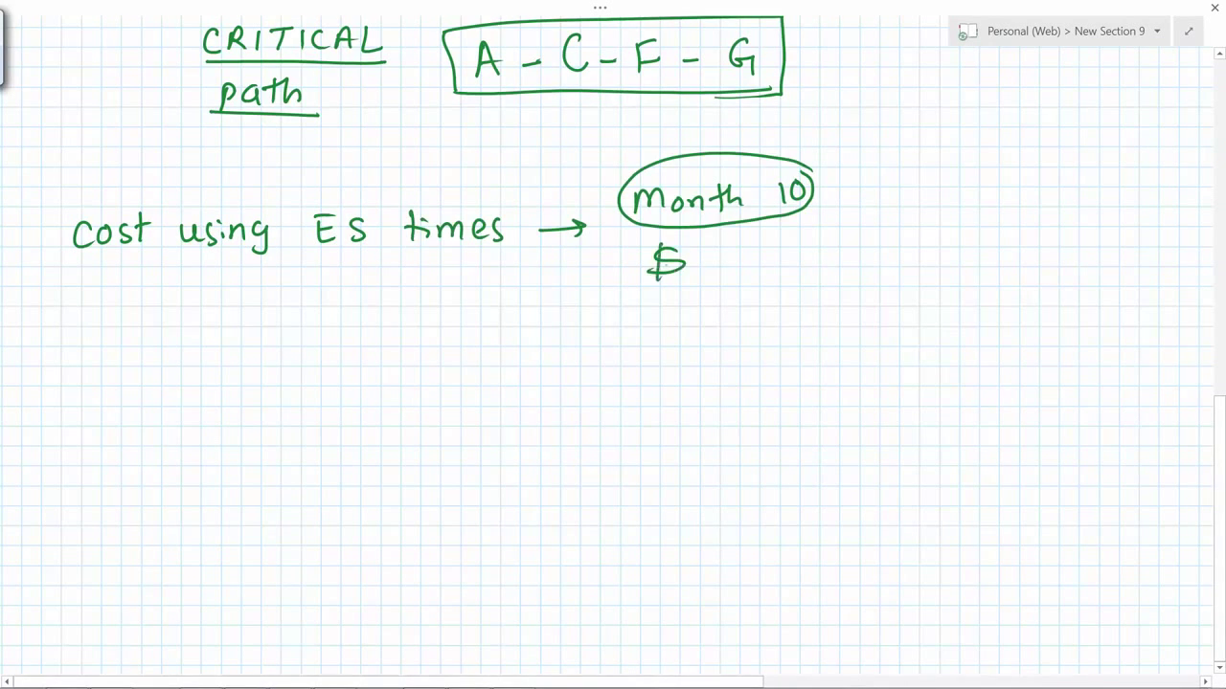
Ink the month-10 early-start cost, starting with 390, under the Month 10 circle
type("390")
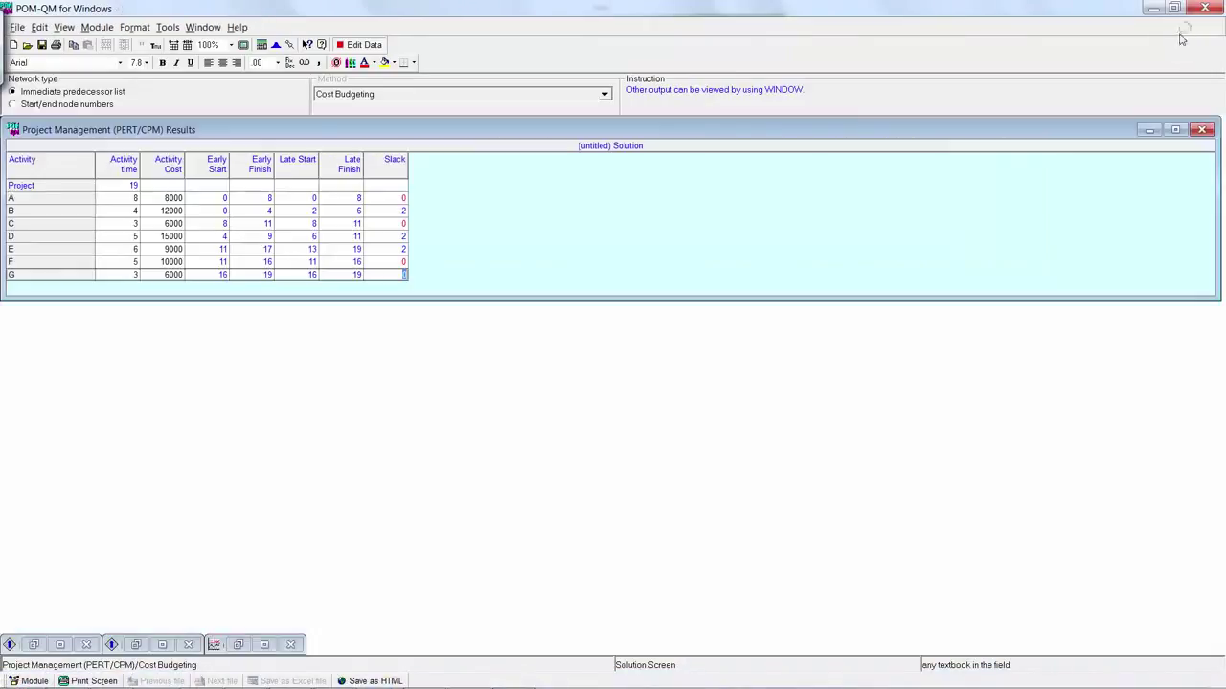
Open the Late Start Budget output, note period 10's 36000 total, and return to OneNote
left_click(163, 644)
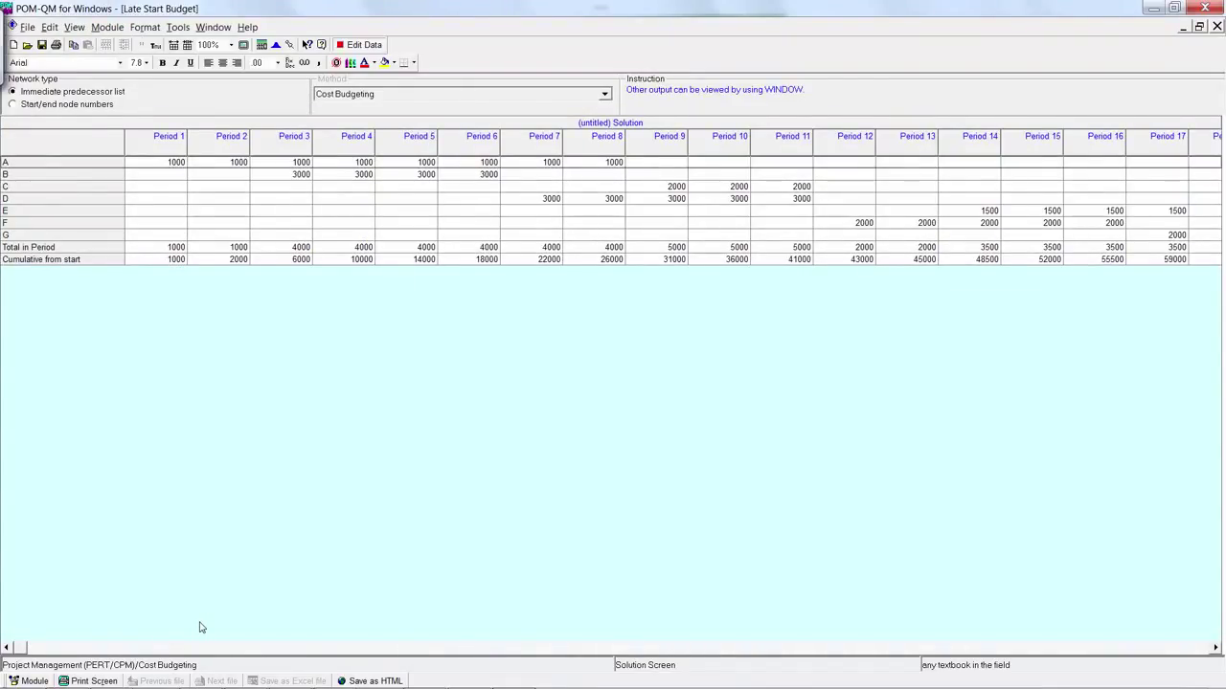
mouse_move(1204, 619)
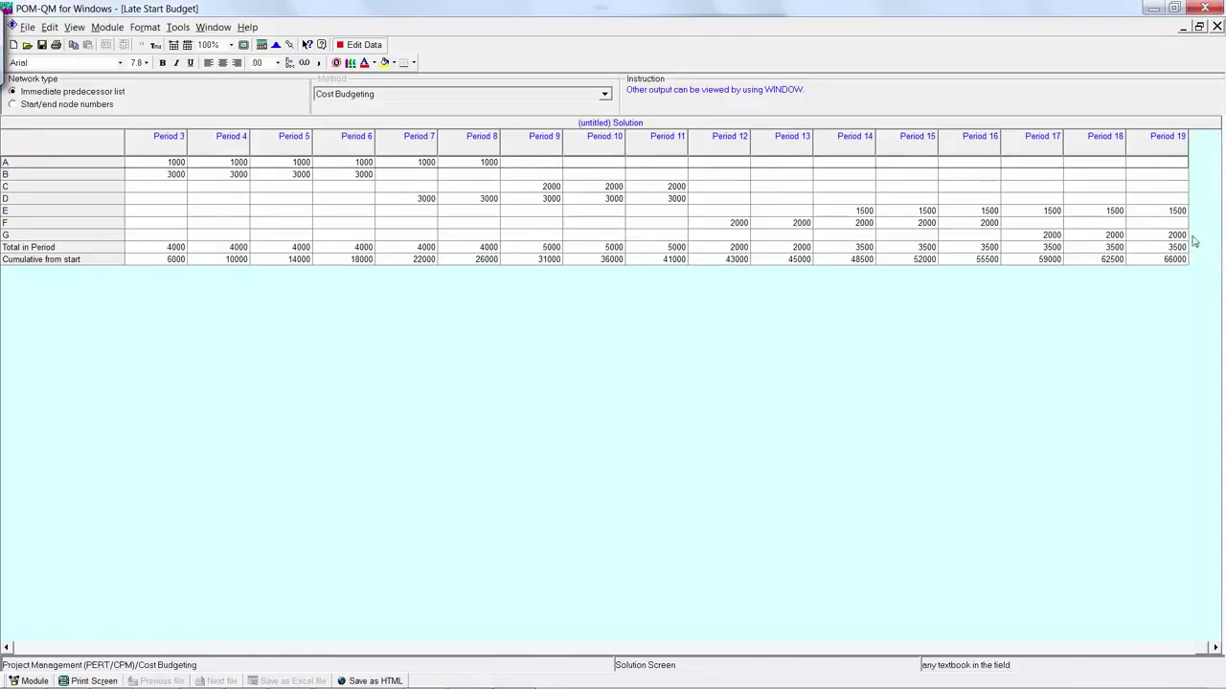
mouse_move(1178, 272)
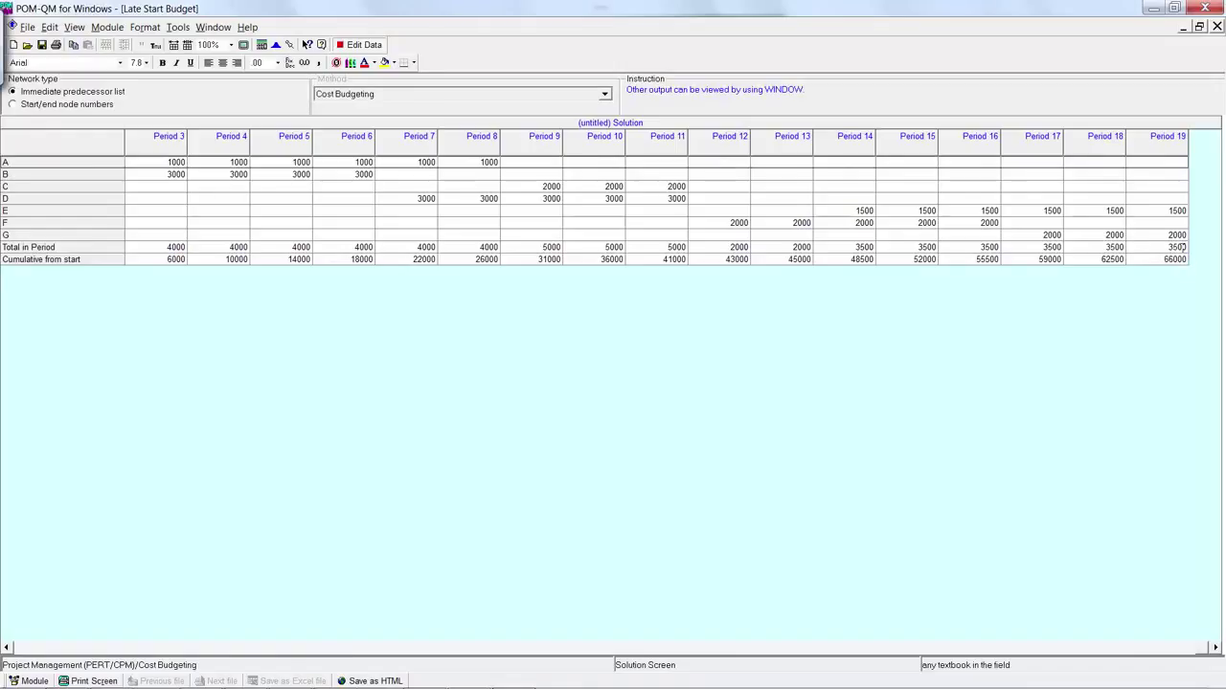
left_click(1173, 247)
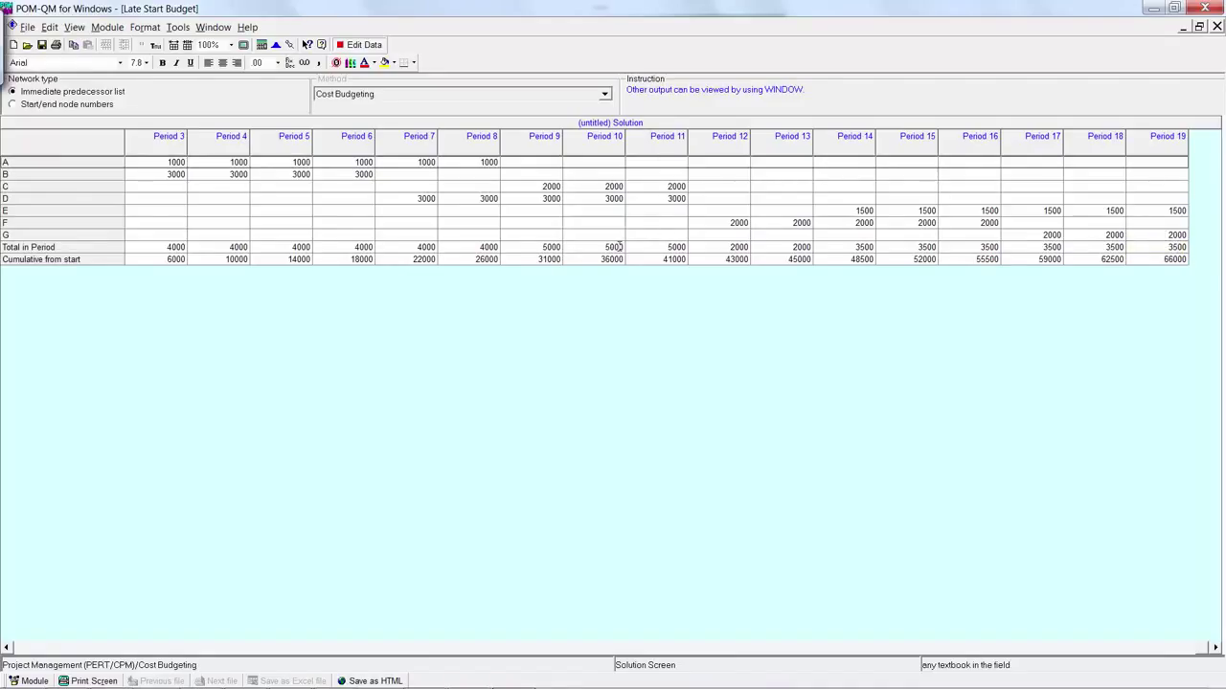
left_click(610, 259)
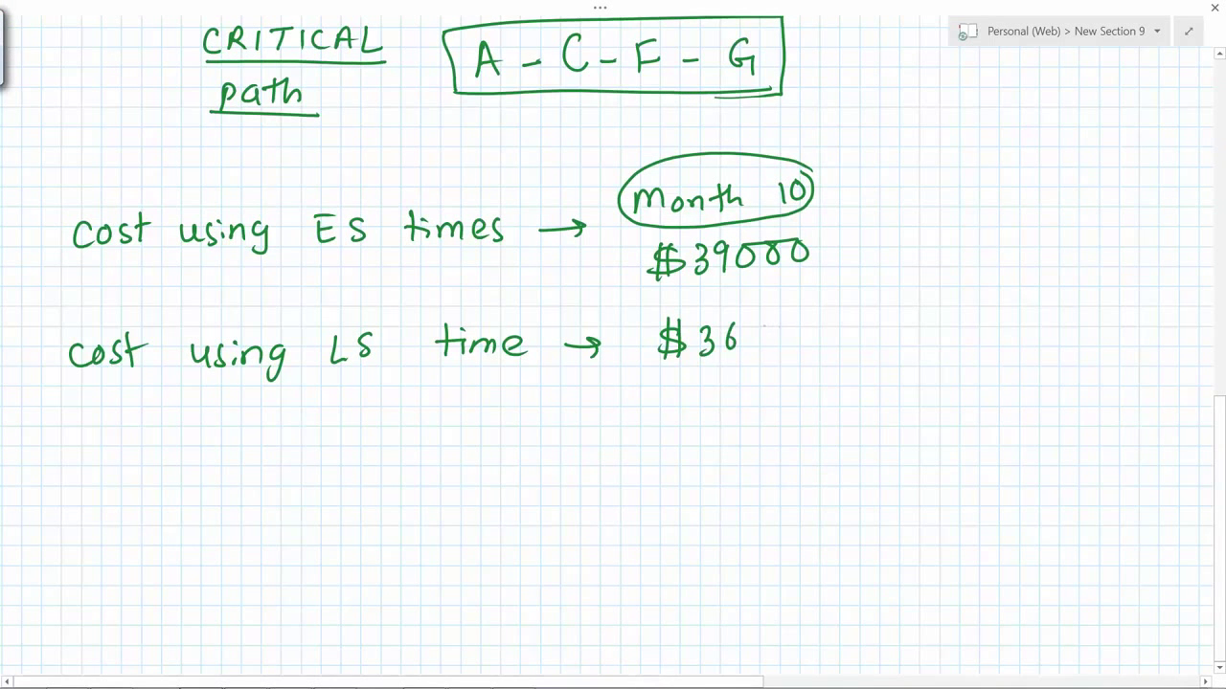
Complete $36000, circle 45000, and tick Month 10, $39000 and $36000
type("000")
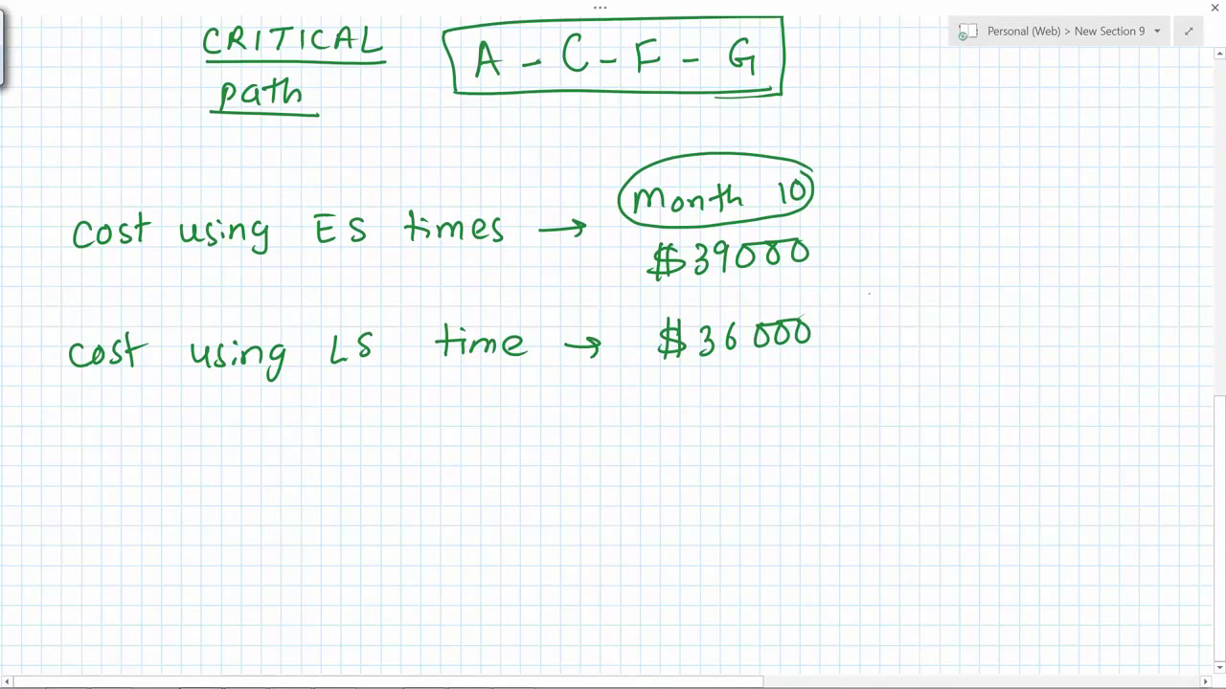
left_click_drag(819, 186, 881, 134)
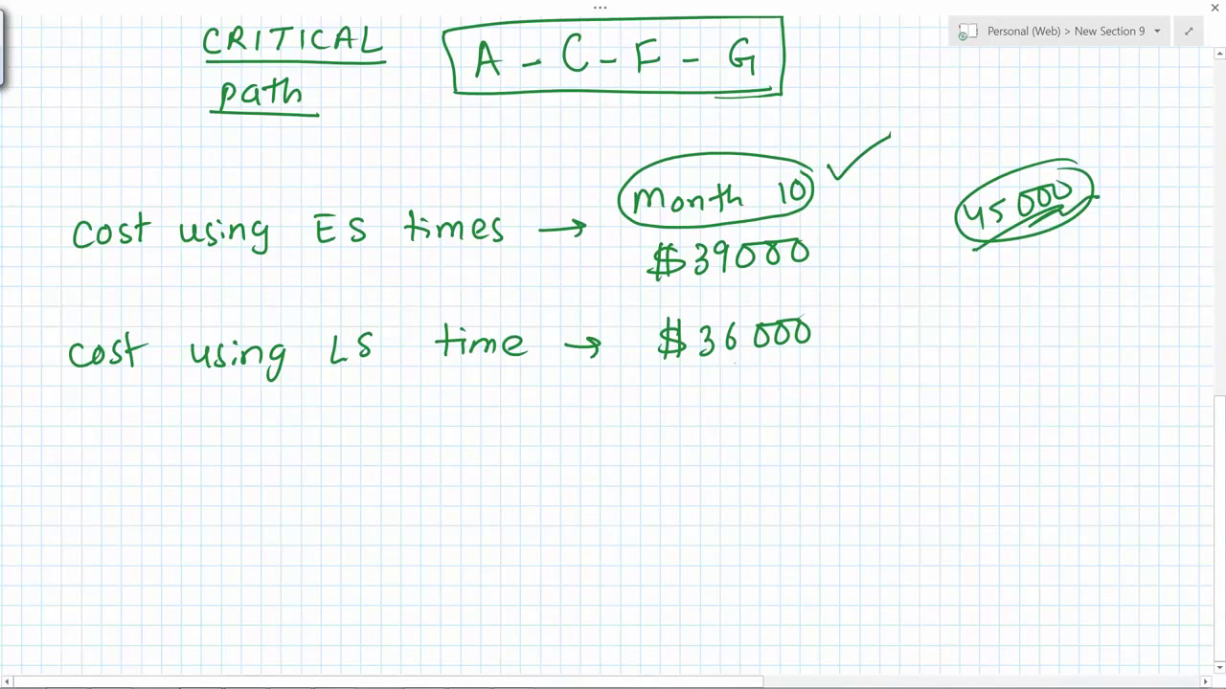
left_click_drag(838, 225, 856, 259)
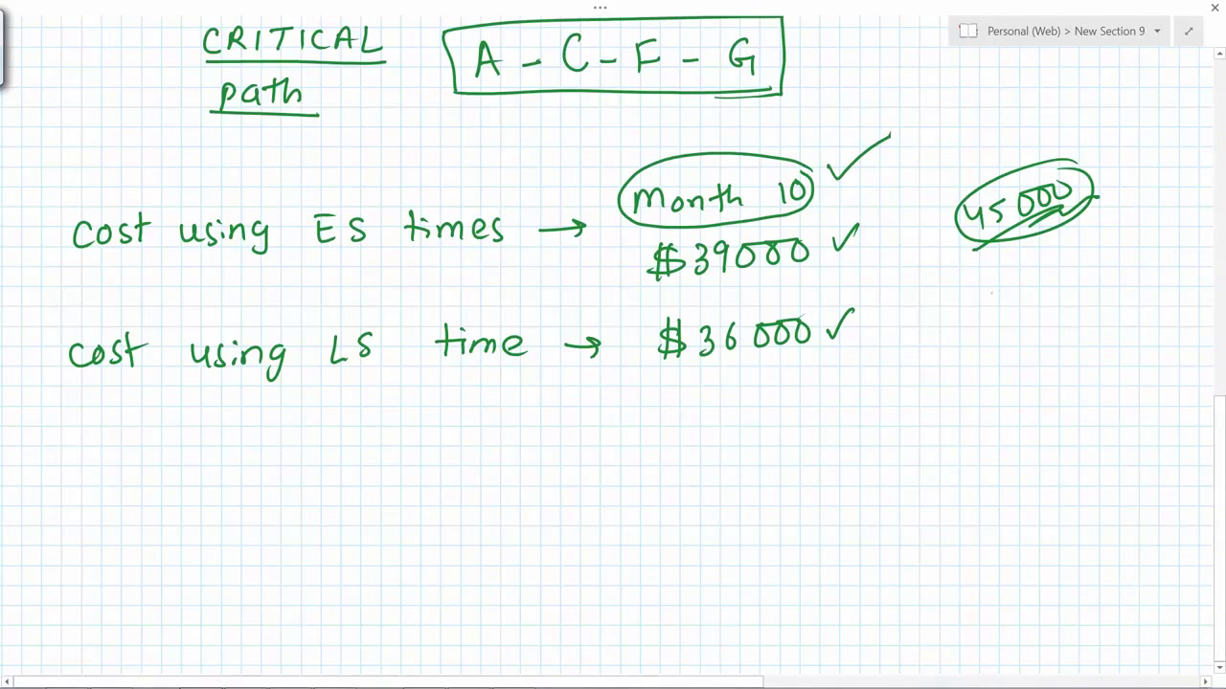
type("370")
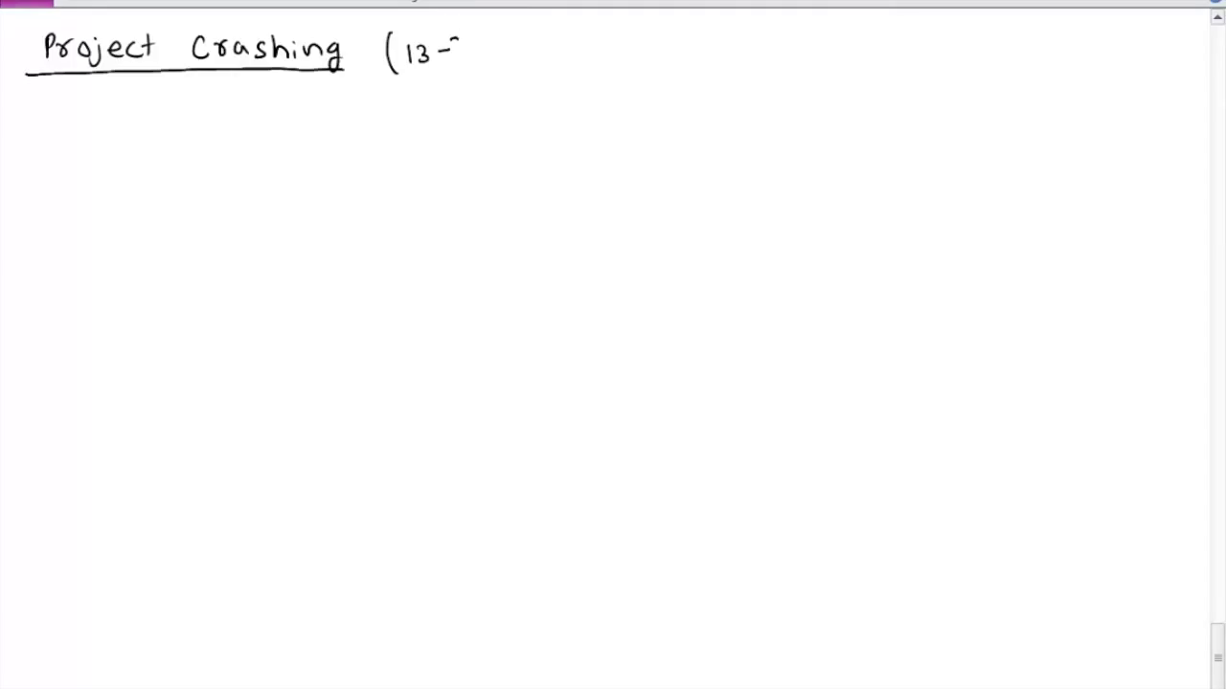
Sketch the Start-to-Finish network of boxes A–H with durations and connecting arrows
type("30, 31)")
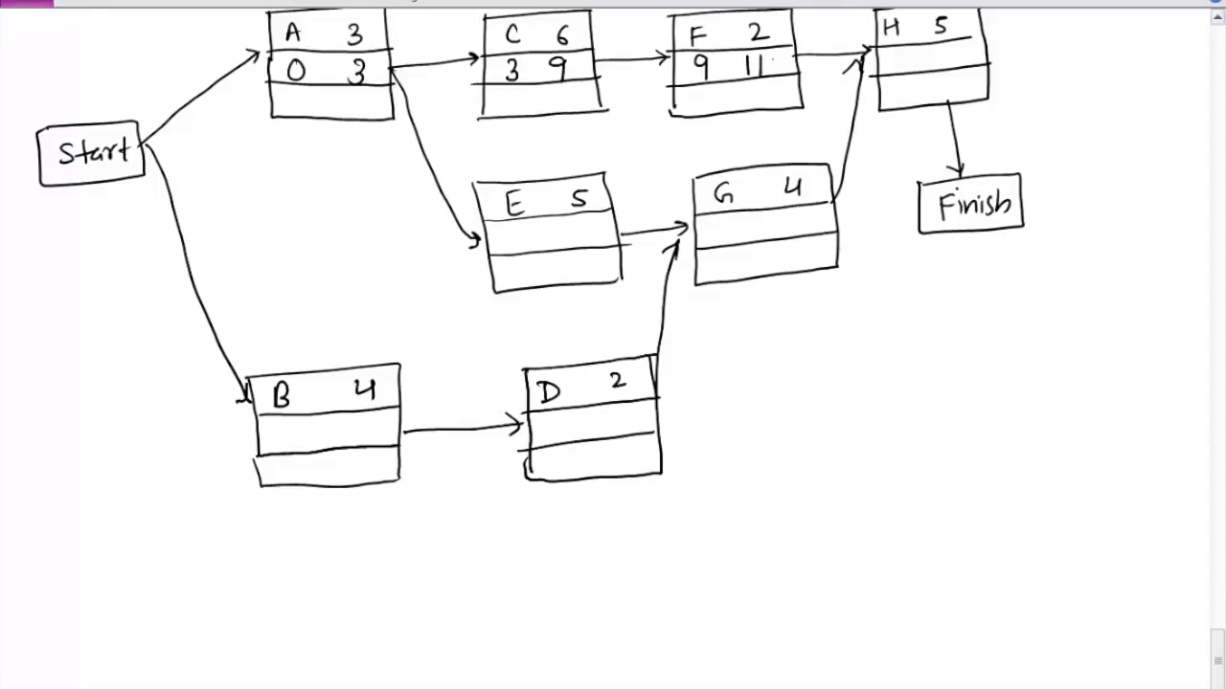
Handwrite each box's early start/finish times, ending with 12 and 17 for H, and begin the late times
type("3")
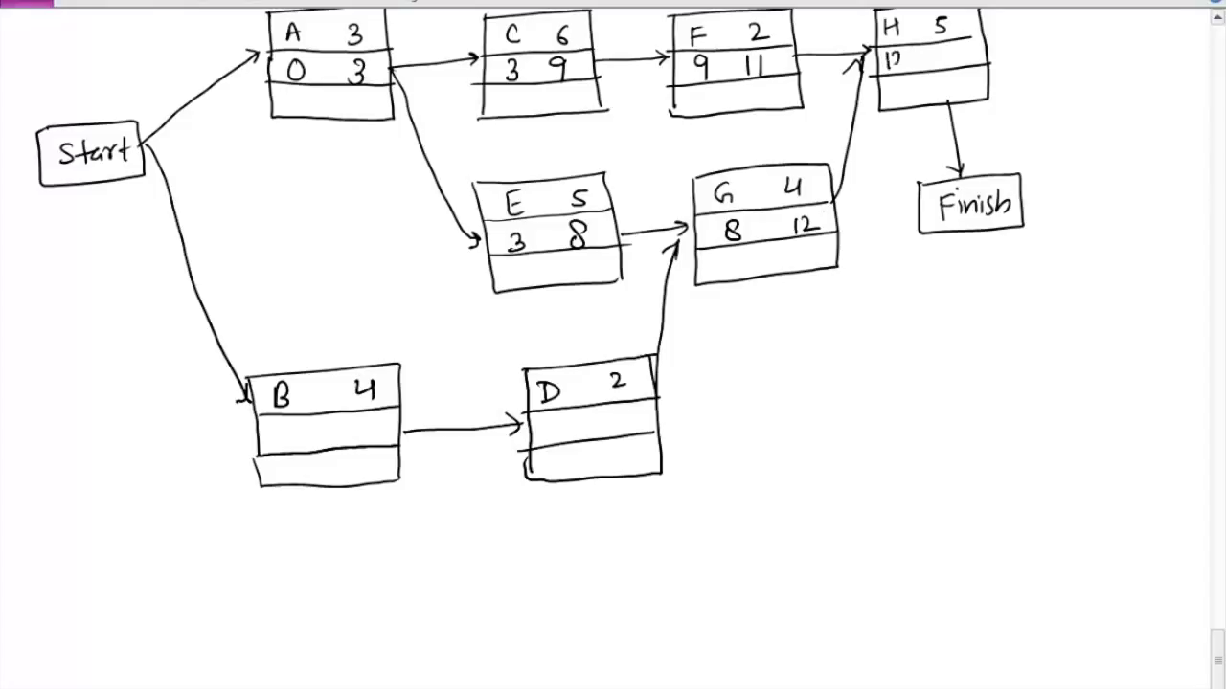
type("17")
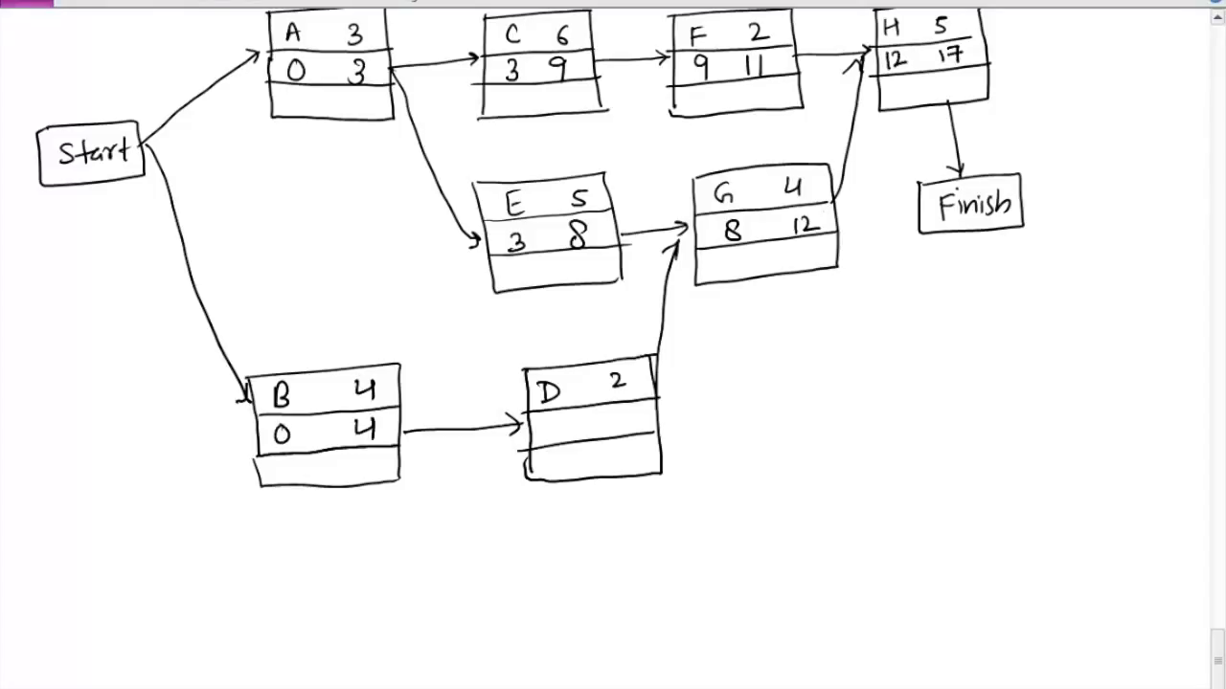
type("4 6")
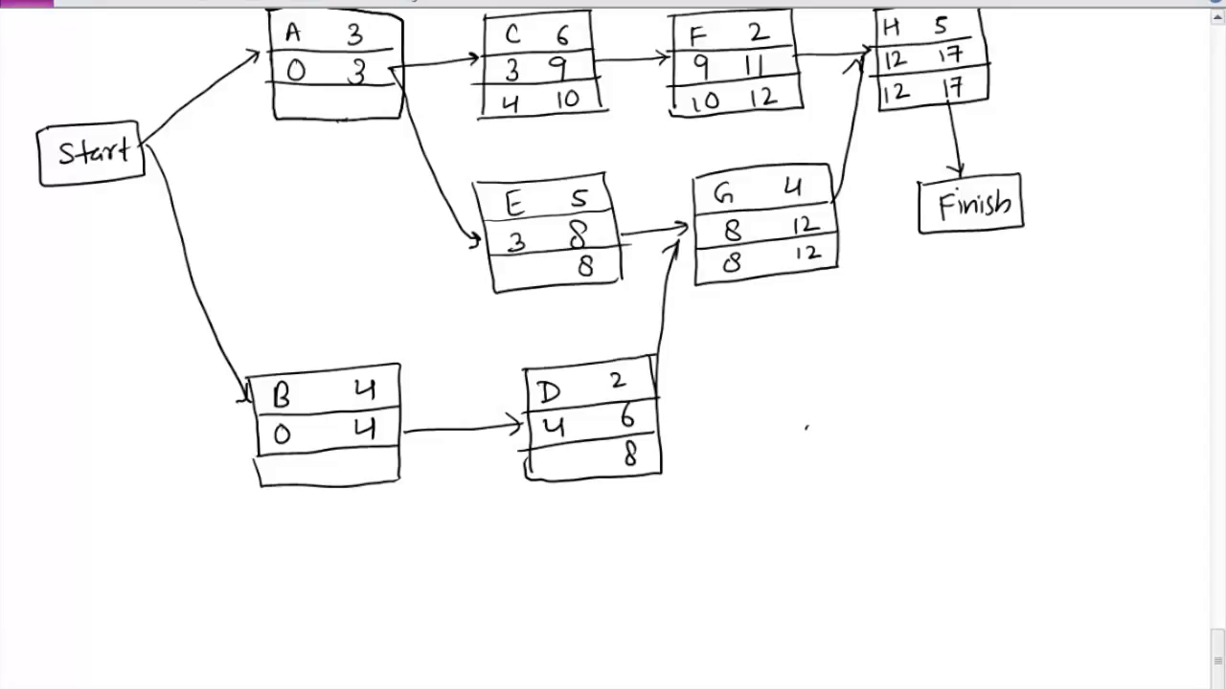
type("3")
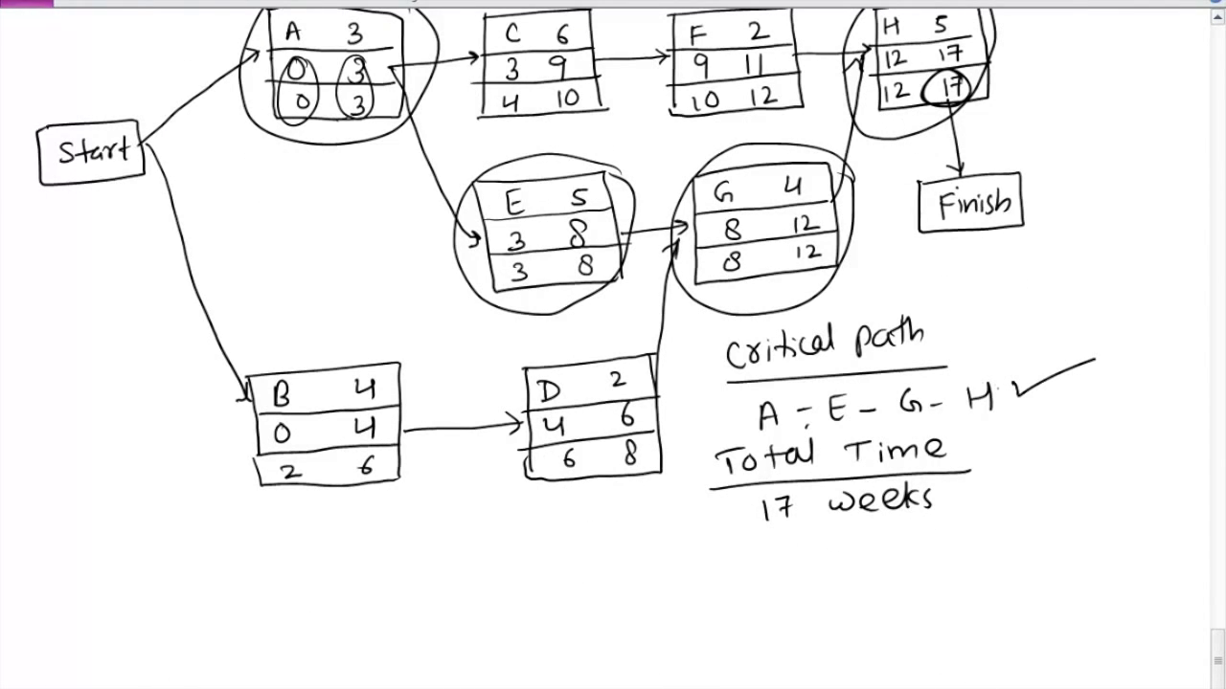
Draw a pen oval around the handwritten 'A - E - G - H' under Critical path
left_click_drag(756, 407, 996, 402)
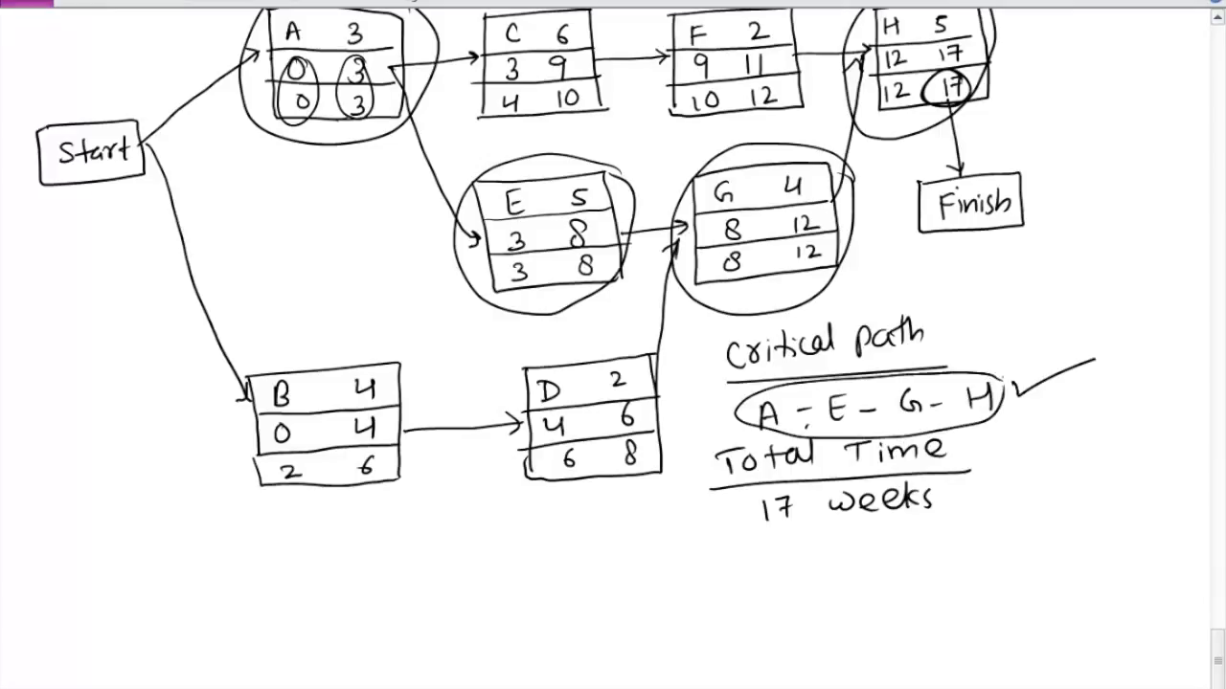